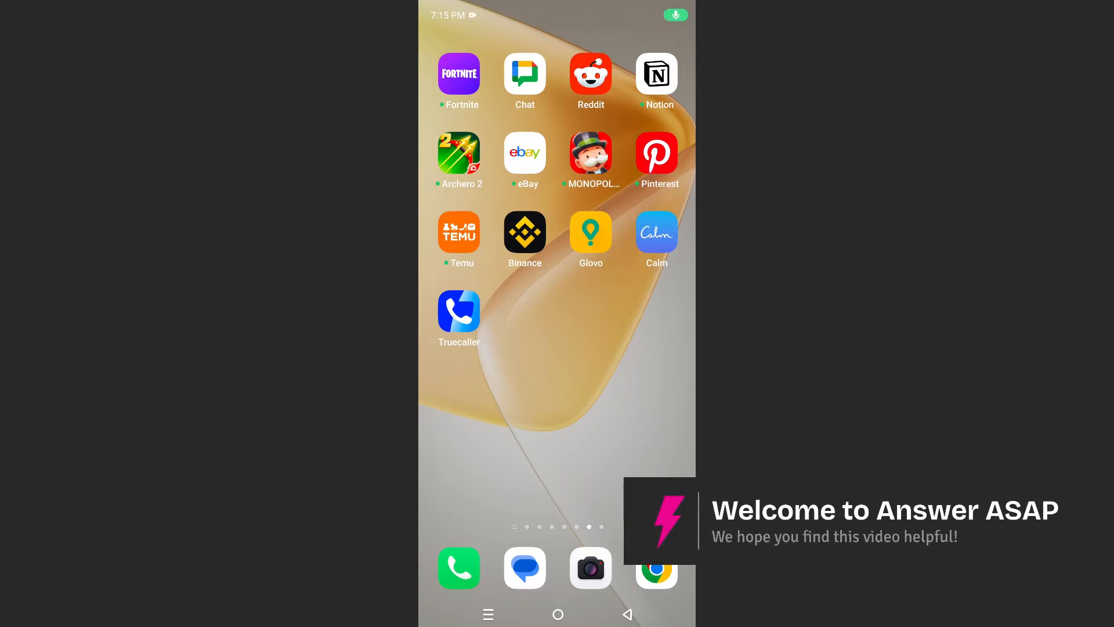
Launch Truecaller and go to Settings > Calls via the three-dot menu
{"action": "left_click", "coordinate": [459, 312]}
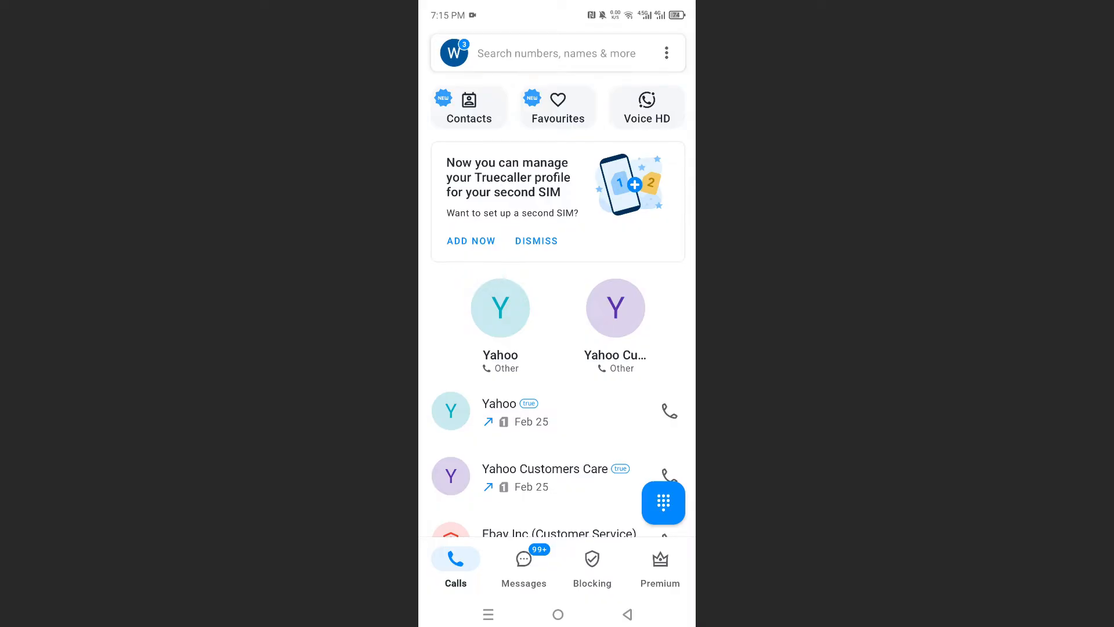
{"action": "left_click", "coordinate": [665, 53]}
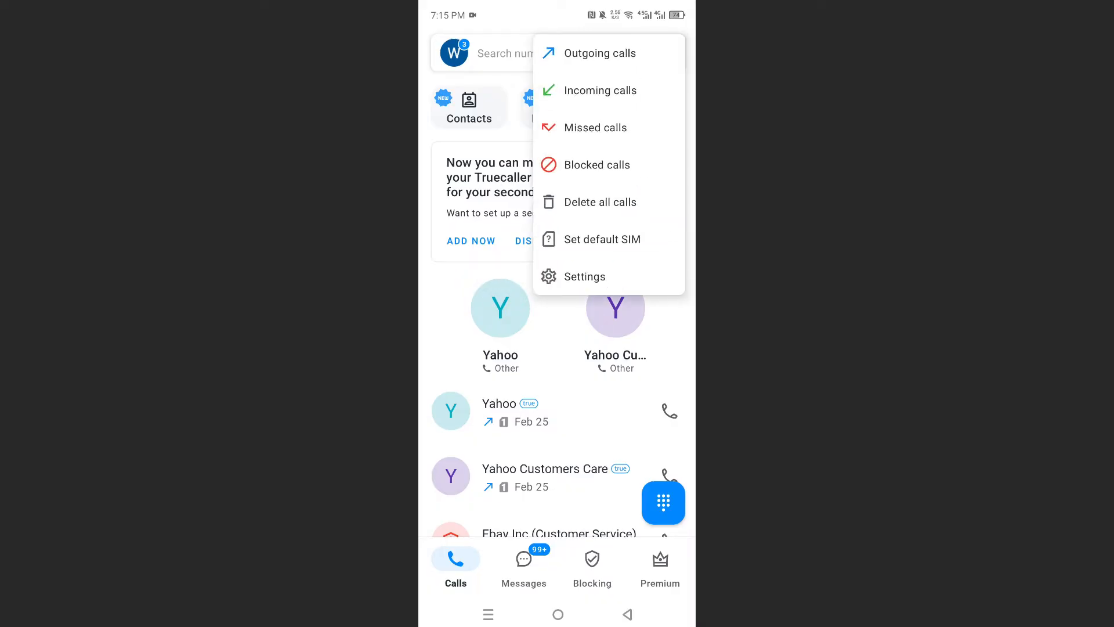
{"action": "left_click", "coordinate": [584, 276]}
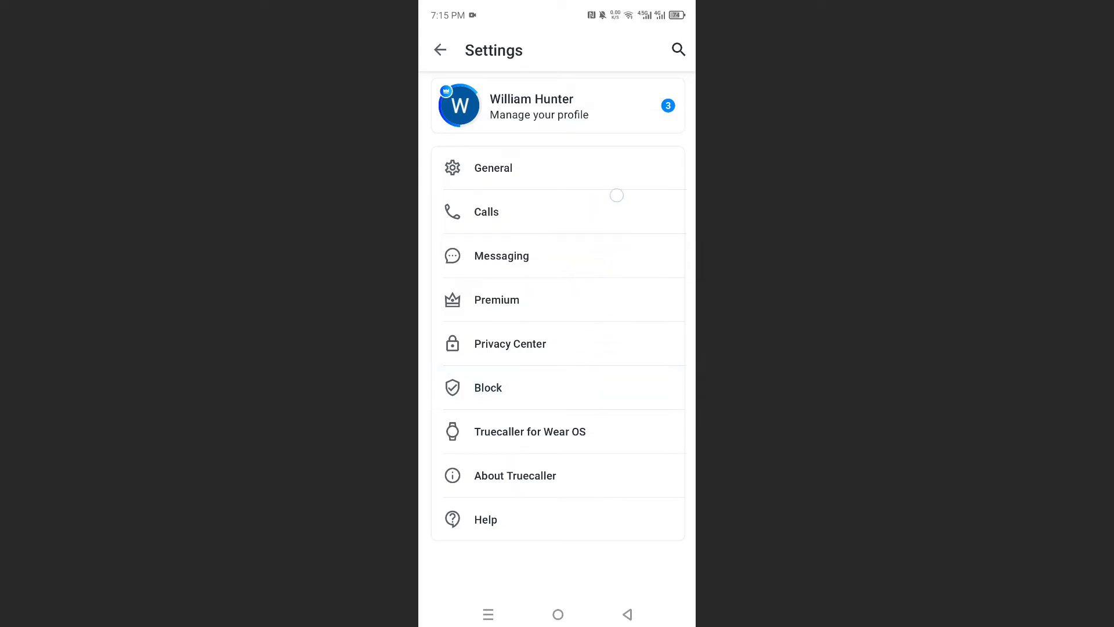
{"action": "left_click", "coordinate": [486, 211]}
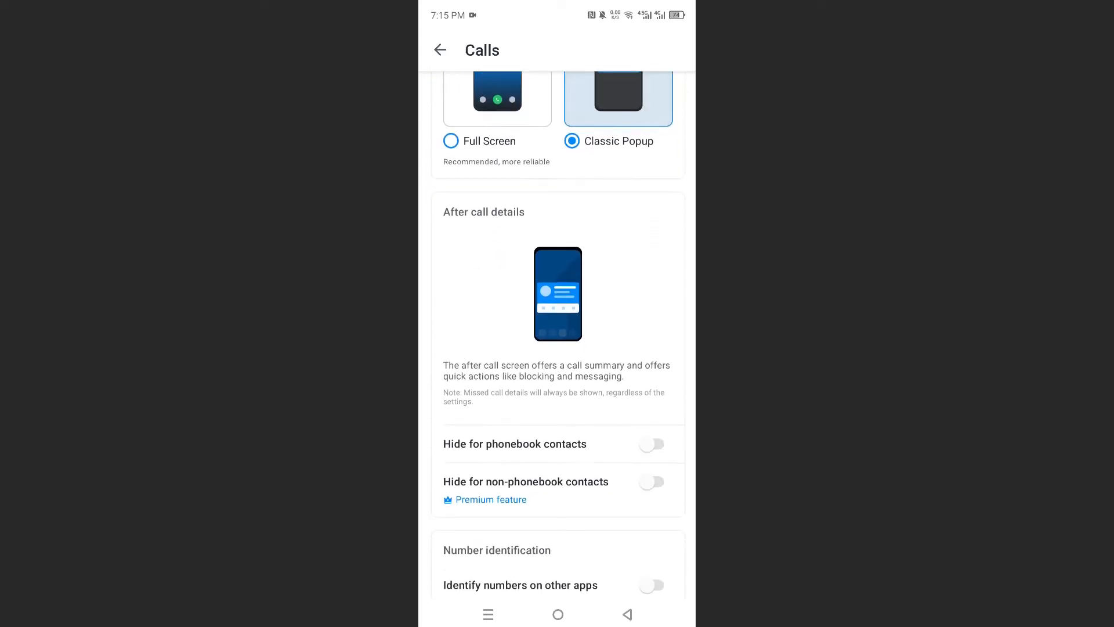
Scroll to After call details and turn on 'Hide for phonebook contacts'
{"action": "scroll", "scroll_direction": "down", "scroll_amount": 3}
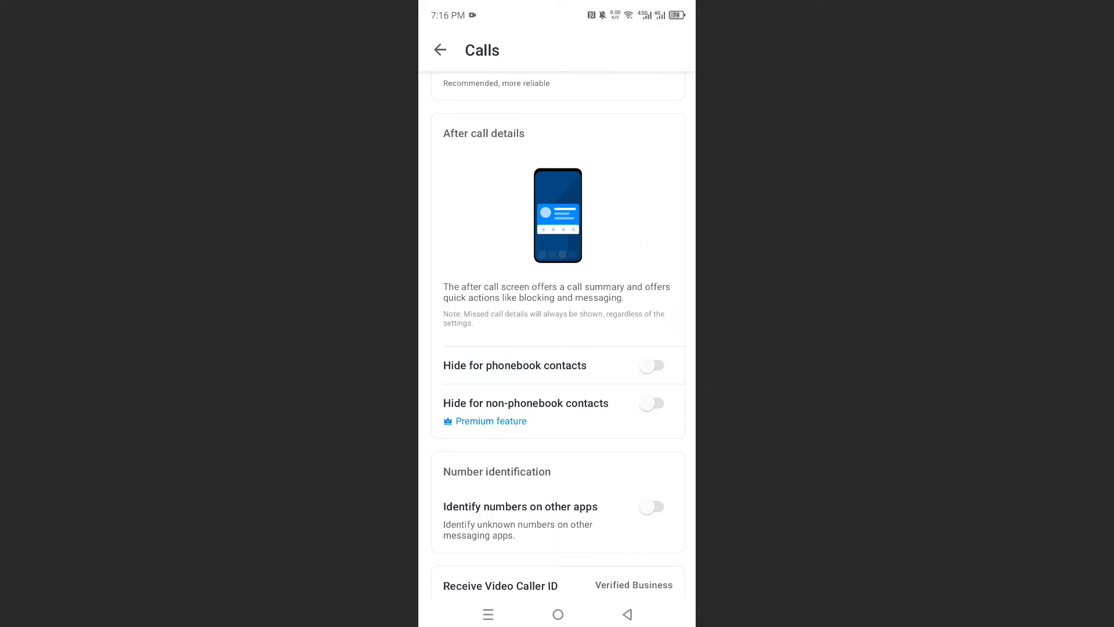
{"action": "scroll", "scroll_direction": "down", "scroll_amount": 3}
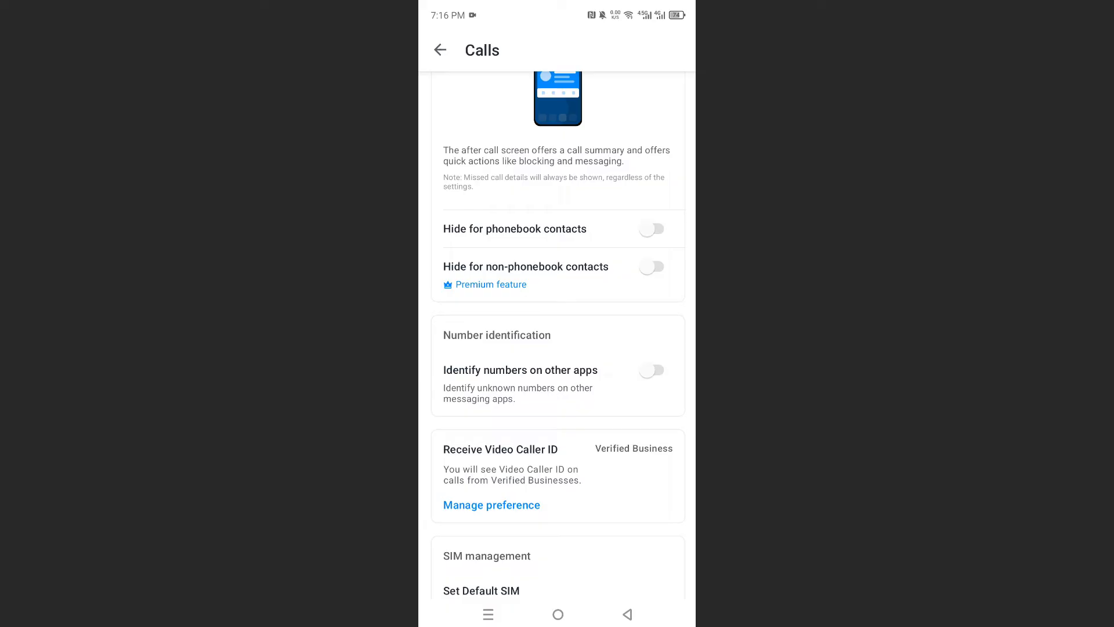
{"action": "left_click", "coordinate": [651, 228]}
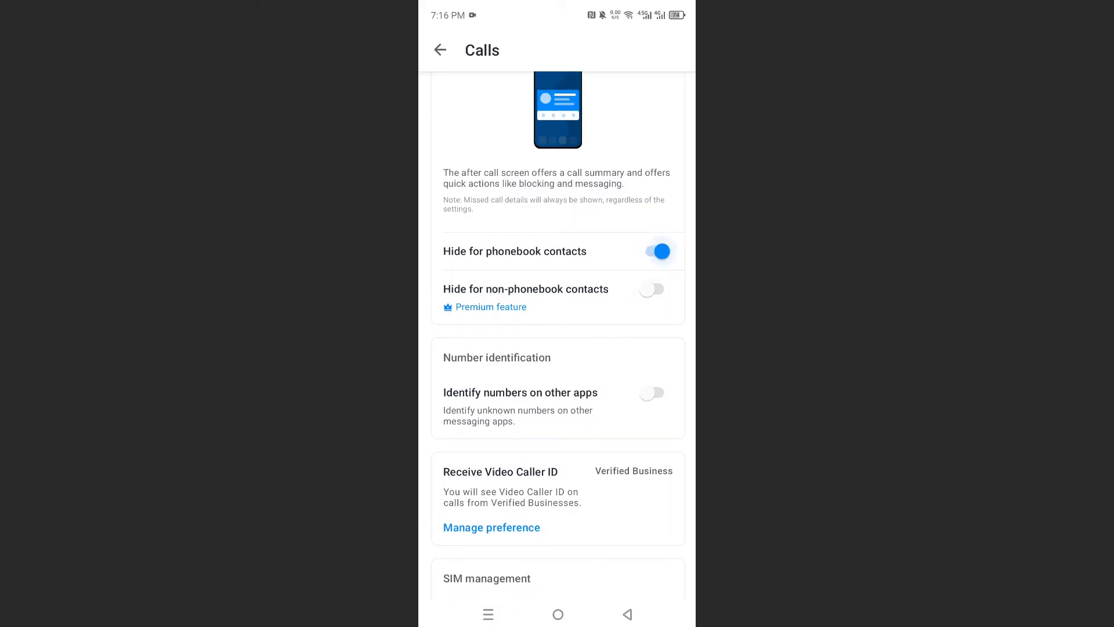
Turn on 'Hide for non-phonebook contacts' and go back to the call list
{"action": "left_click", "coordinate": [649, 289]}
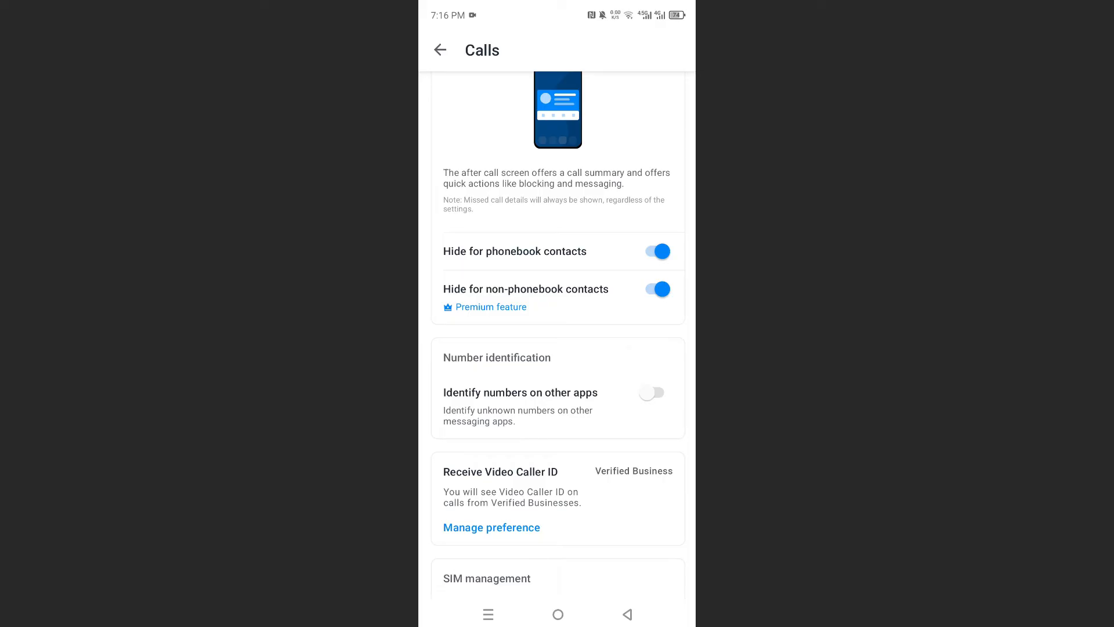
{"action": "left_click", "coordinate": [439, 50]}
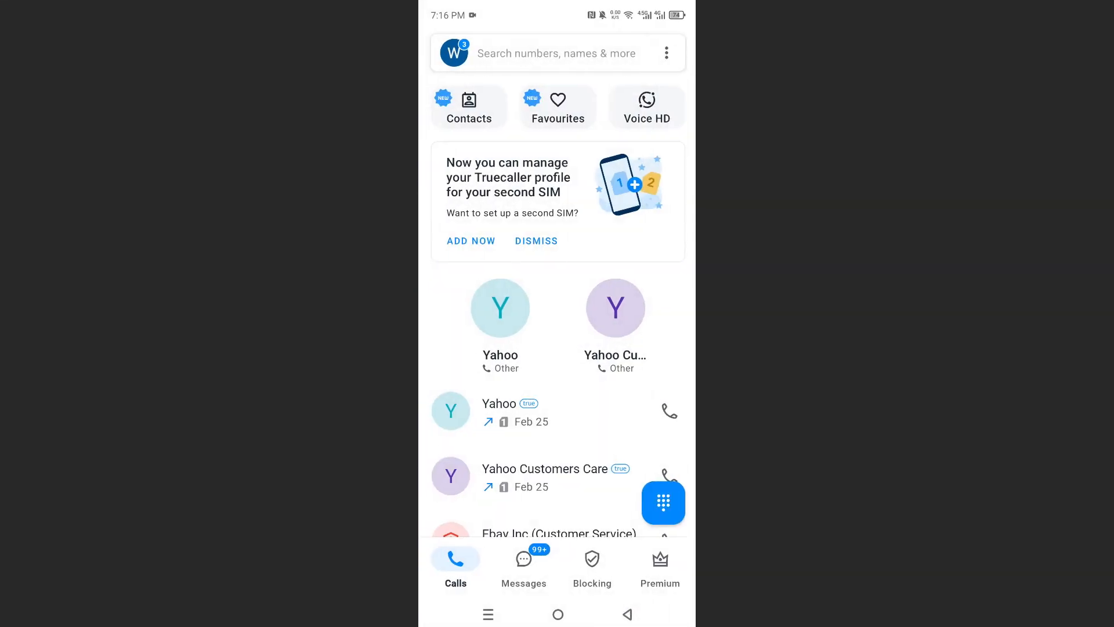
Open the Premium tab, view No Ads options, and return to Premium features
{"action": "left_click", "coordinate": [659, 564]}
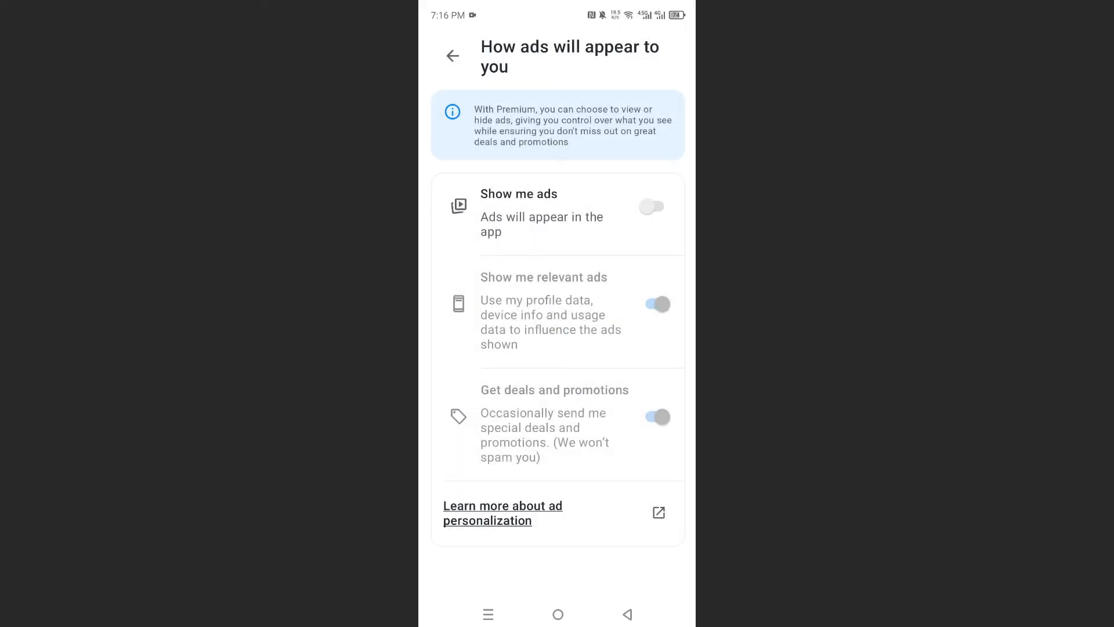
{"action": "left_click", "coordinate": [659, 561]}
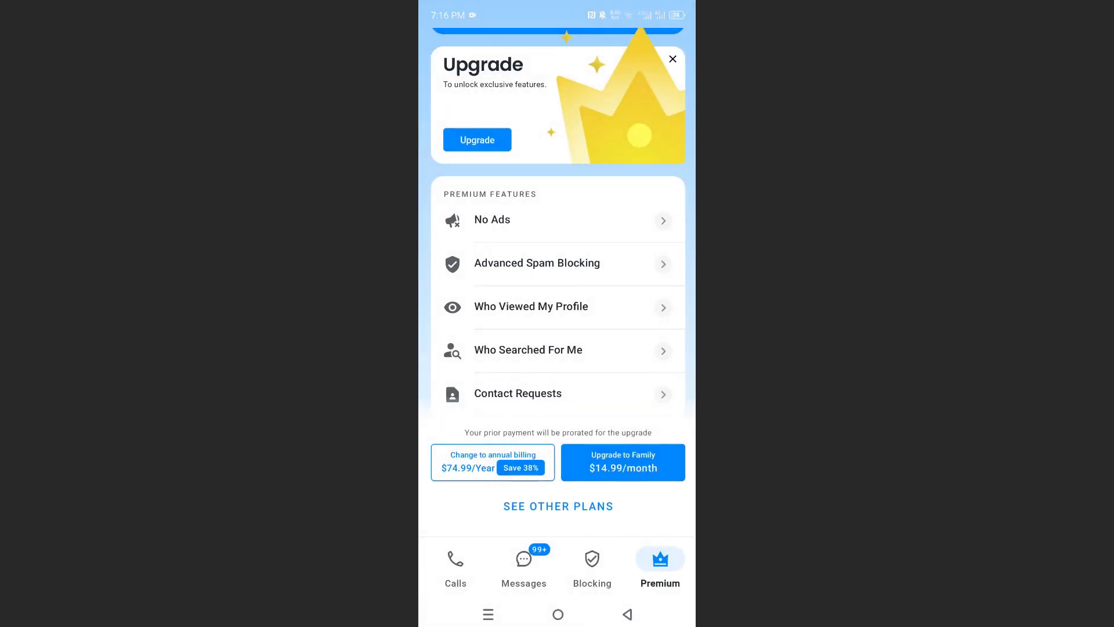